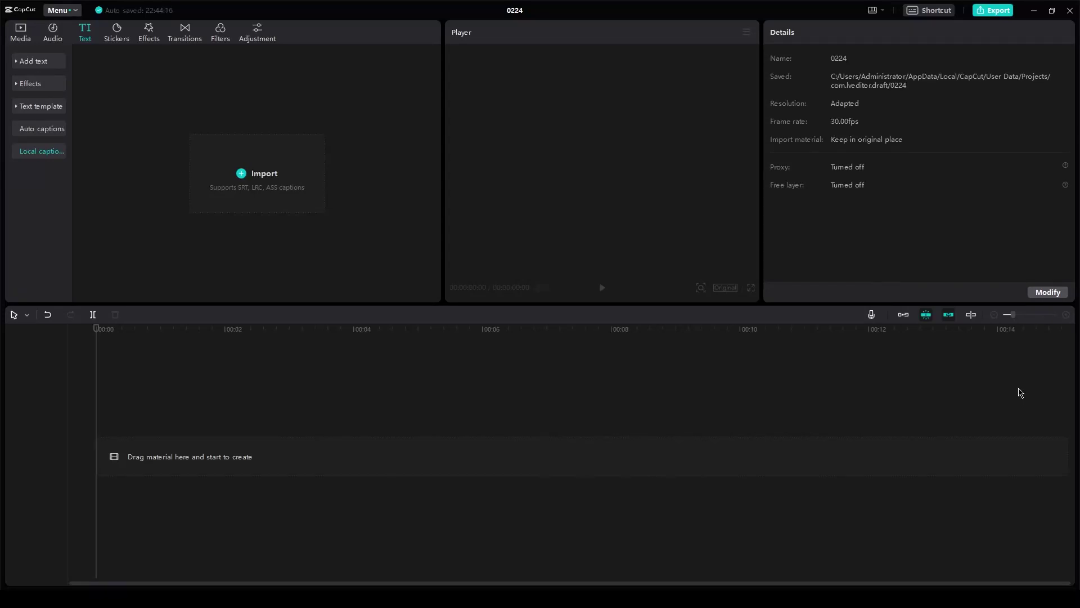
{"action": "mouse_move", "coordinate": [535, 255]}
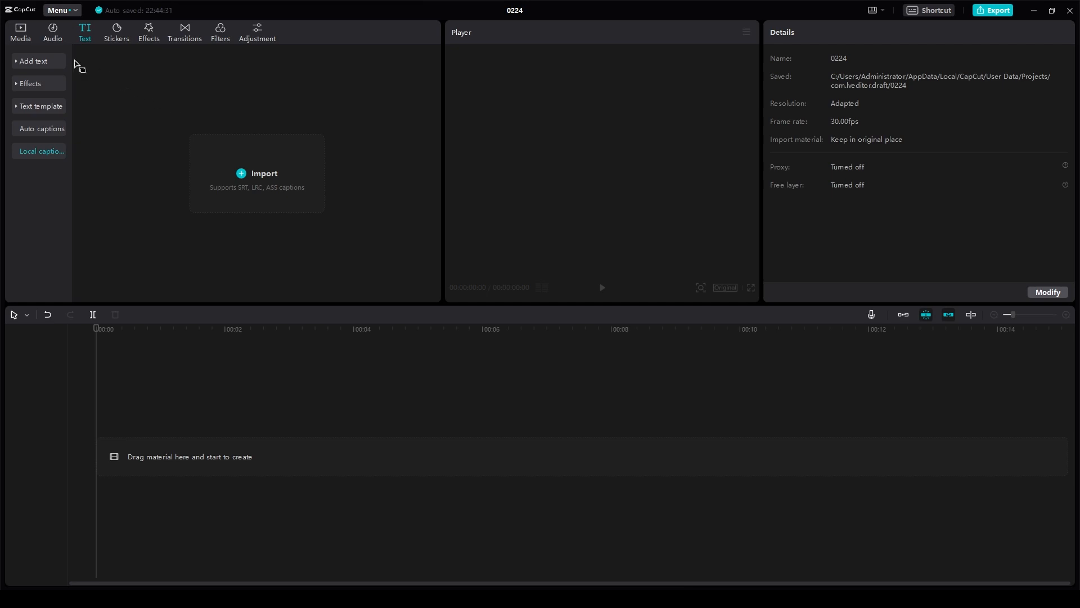
- Add the pexels bottle photo from Media as a 5-second clip on the timeline
{"action": "left_click", "coordinate": [20, 31]}
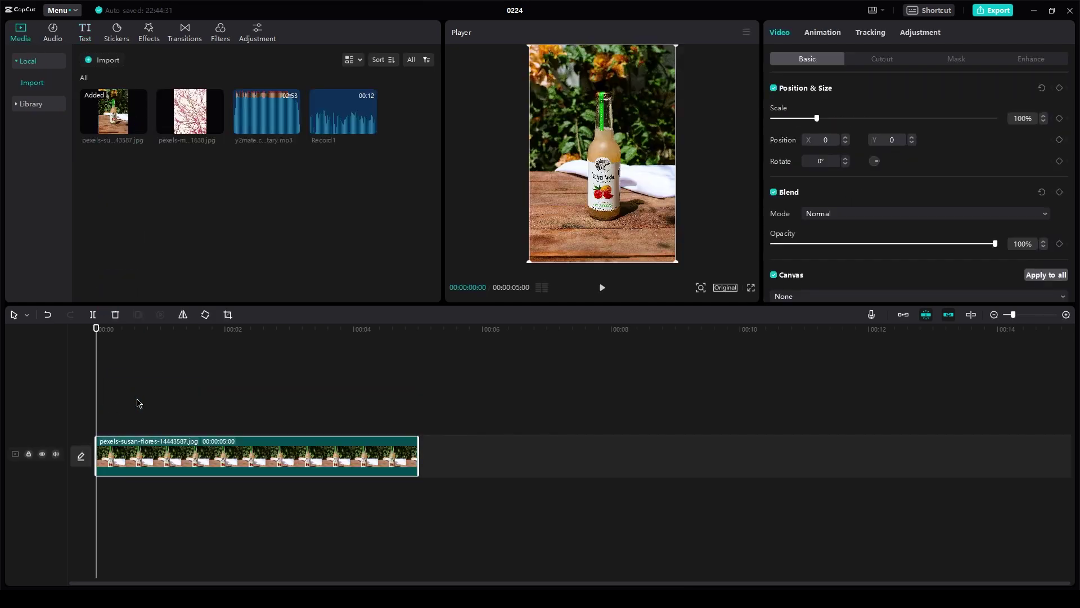
{"action": "mouse_move", "coordinate": [846, 41]}
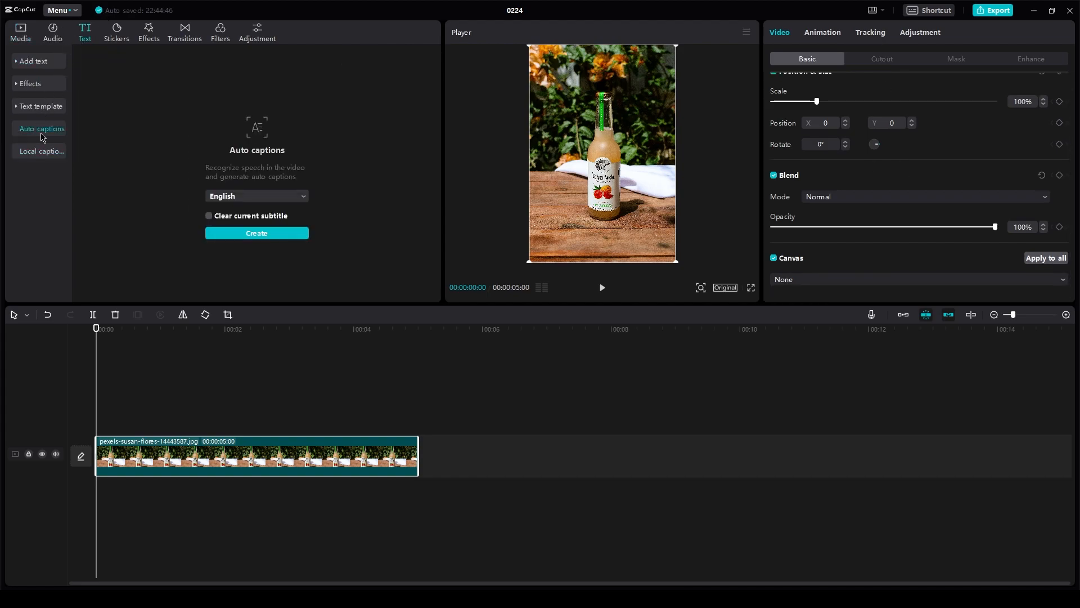
{"action": "left_click", "coordinate": [256, 196]}
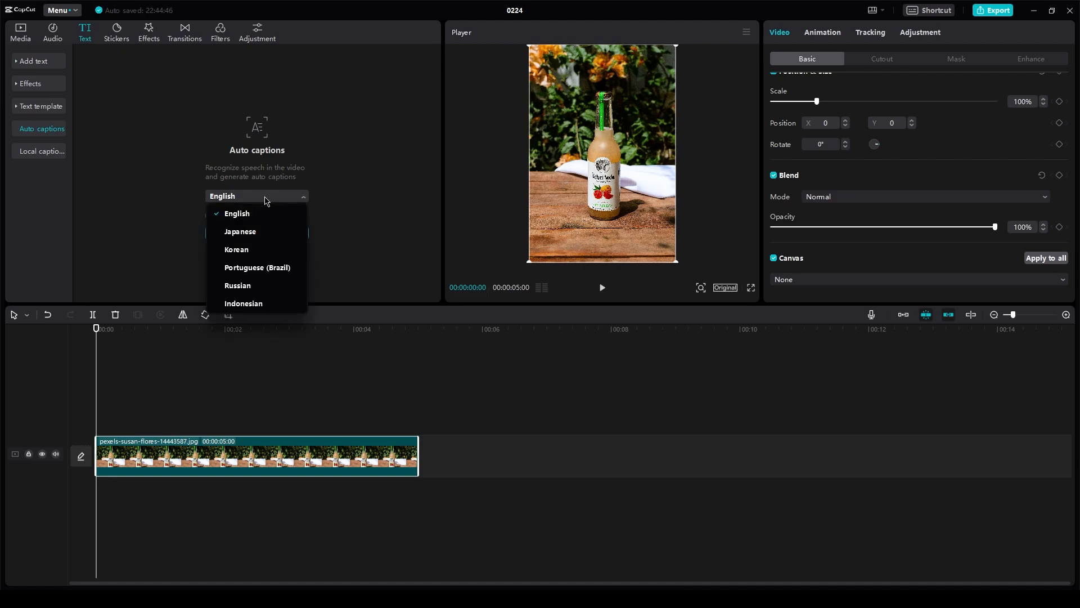
{"action": "left_click", "coordinate": [236, 212]}
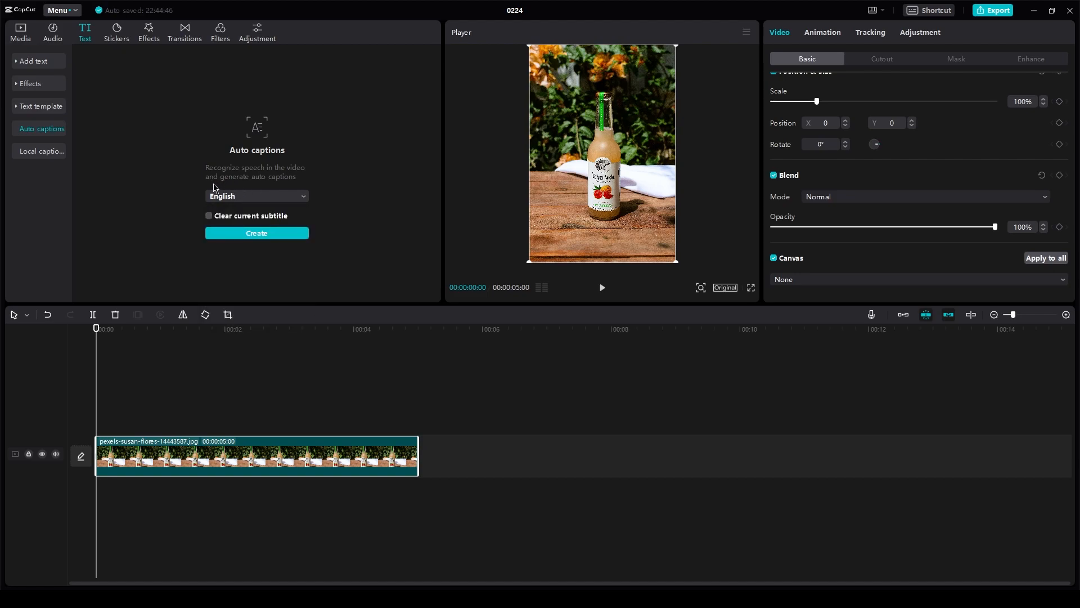
{"action": "mouse_move", "coordinate": [220, 186]}
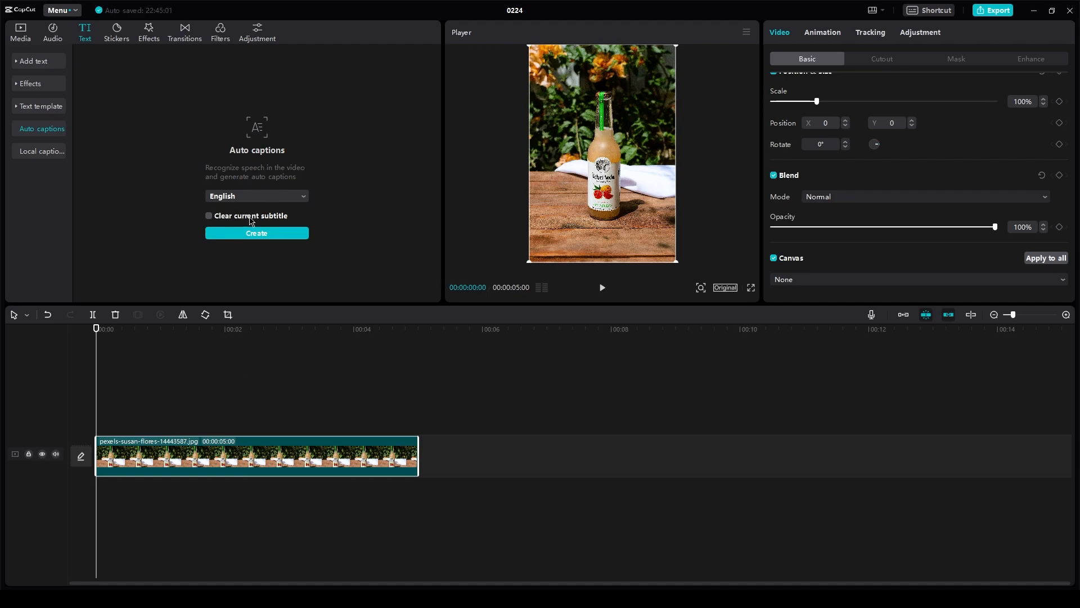
{"action": "mouse_move", "coordinate": [266, 202]}
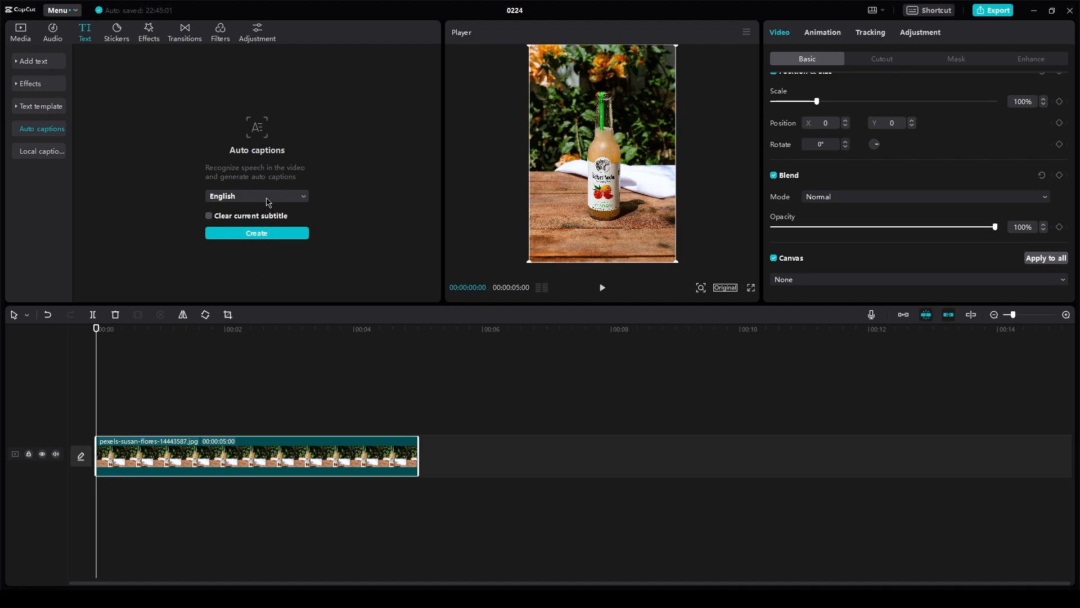
{"action": "left_click", "coordinate": [256, 196]}
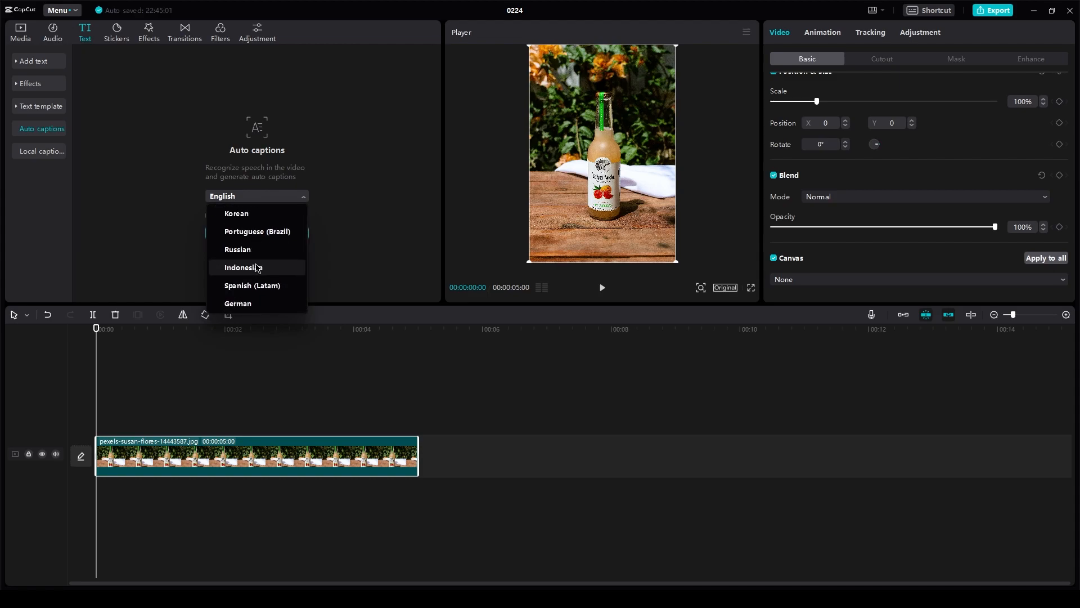
{"action": "left_click", "coordinate": [256, 196]}
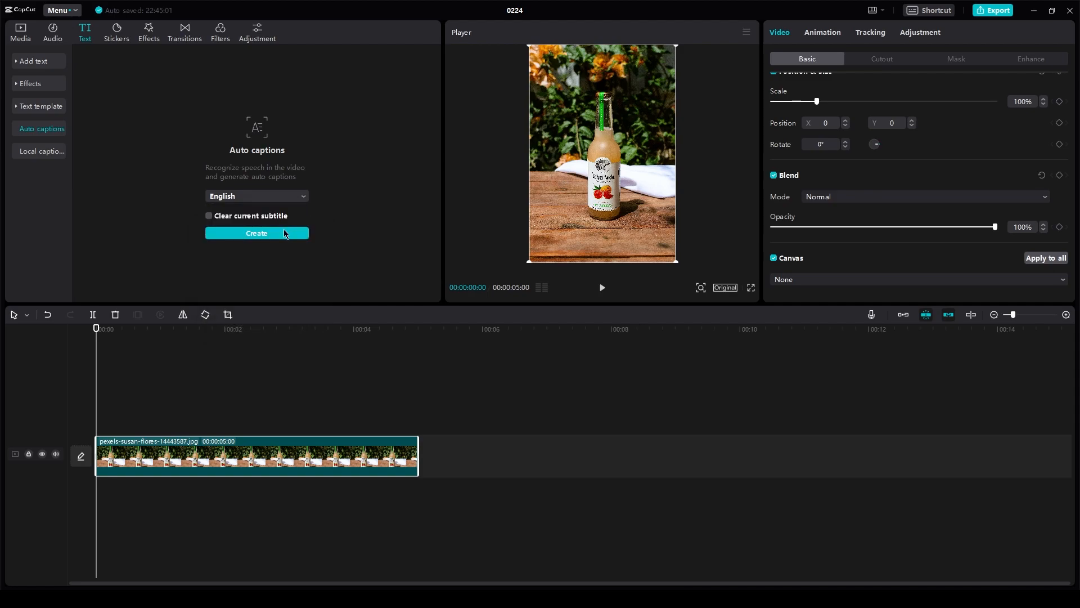
{"action": "mouse_move", "coordinate": [423, 163]}
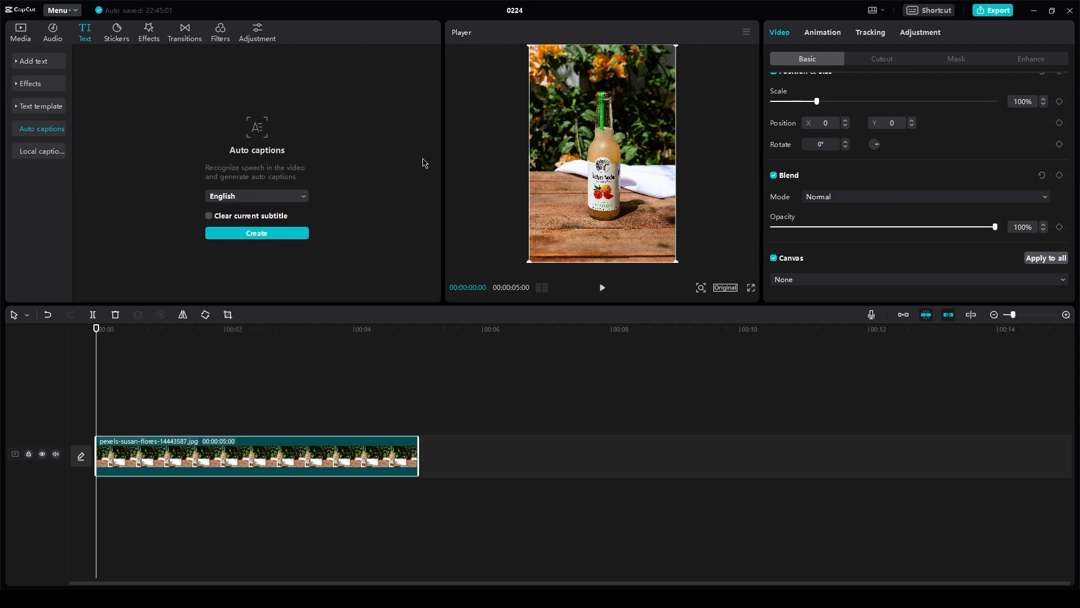